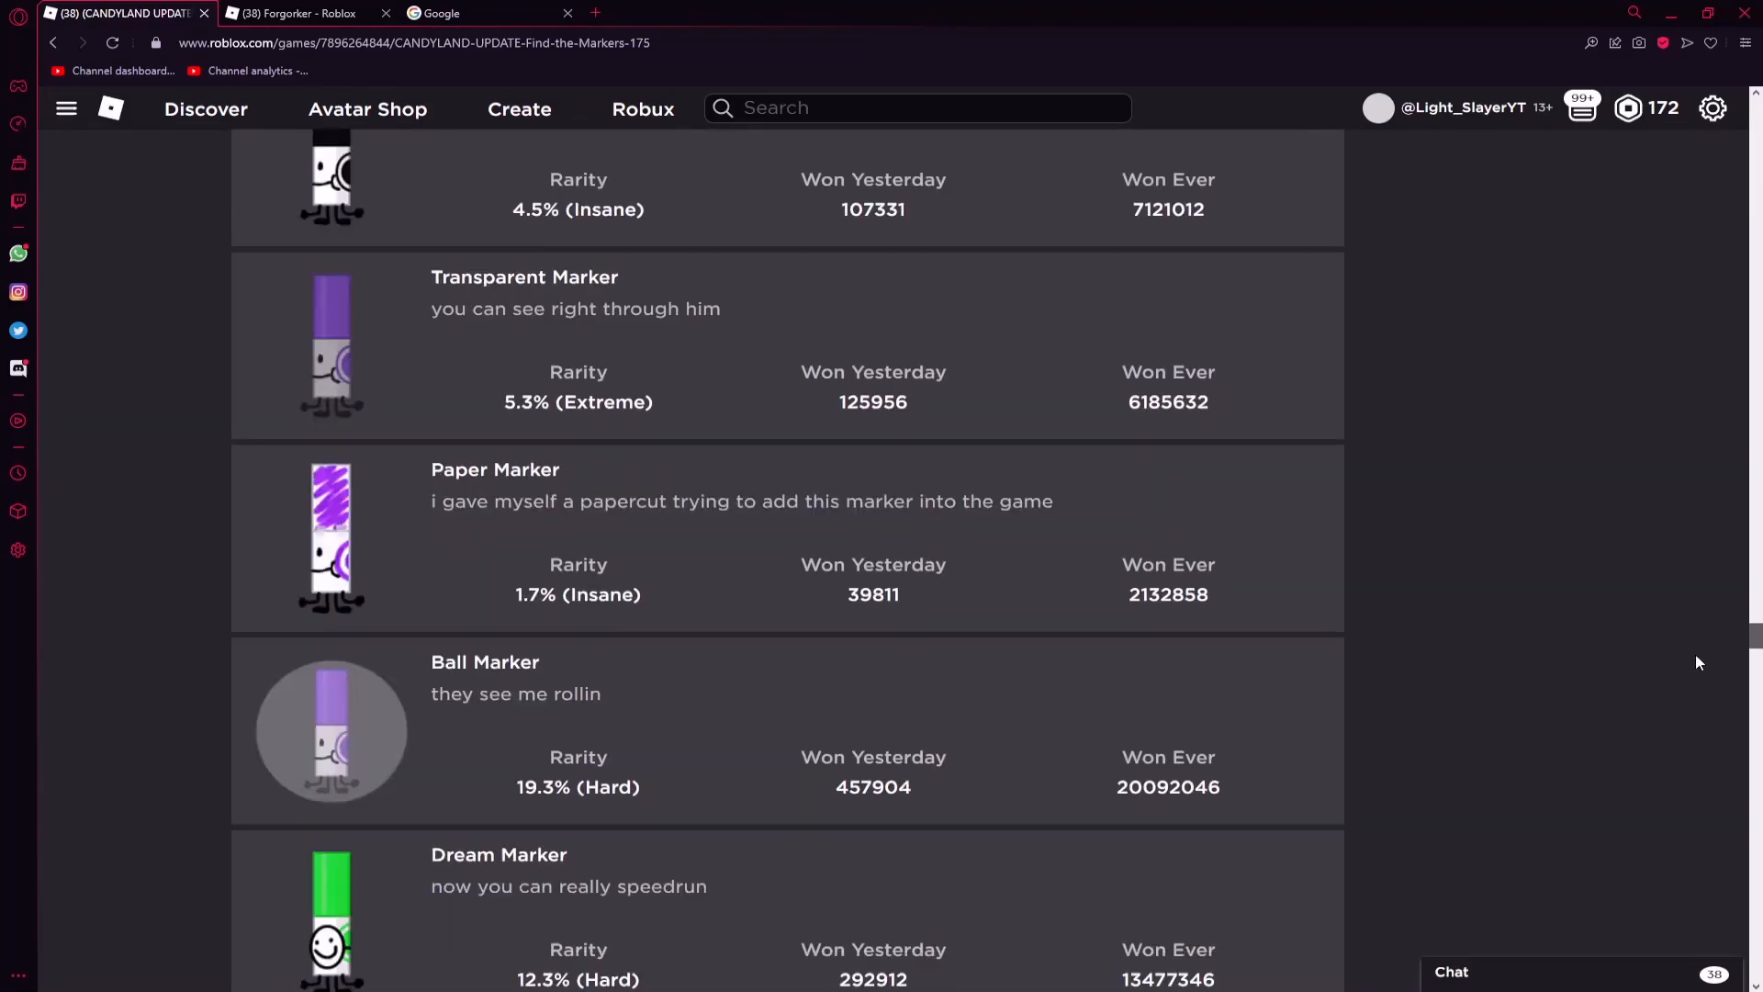
Scroll the Find the Markers badge list to its end, reaching the Forgorker badge
scroll("down", 3)
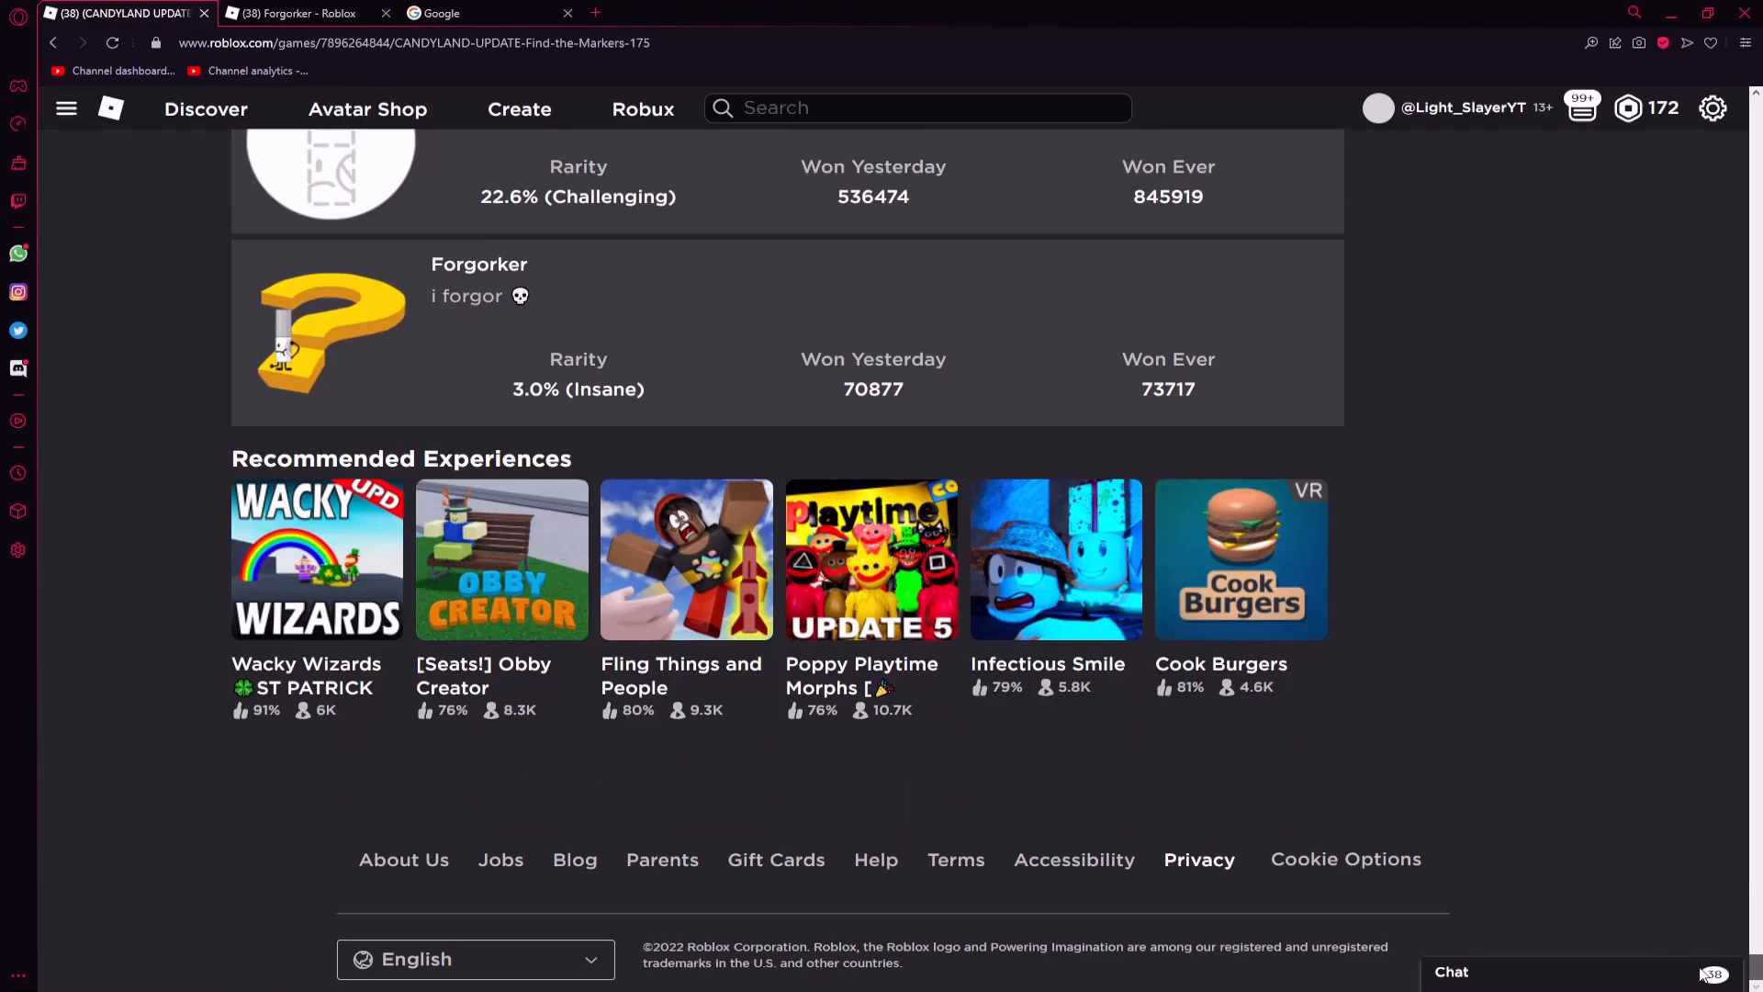
Open the Forgorker badge page, then start a new address in the Google tab
left_click(331, 329)
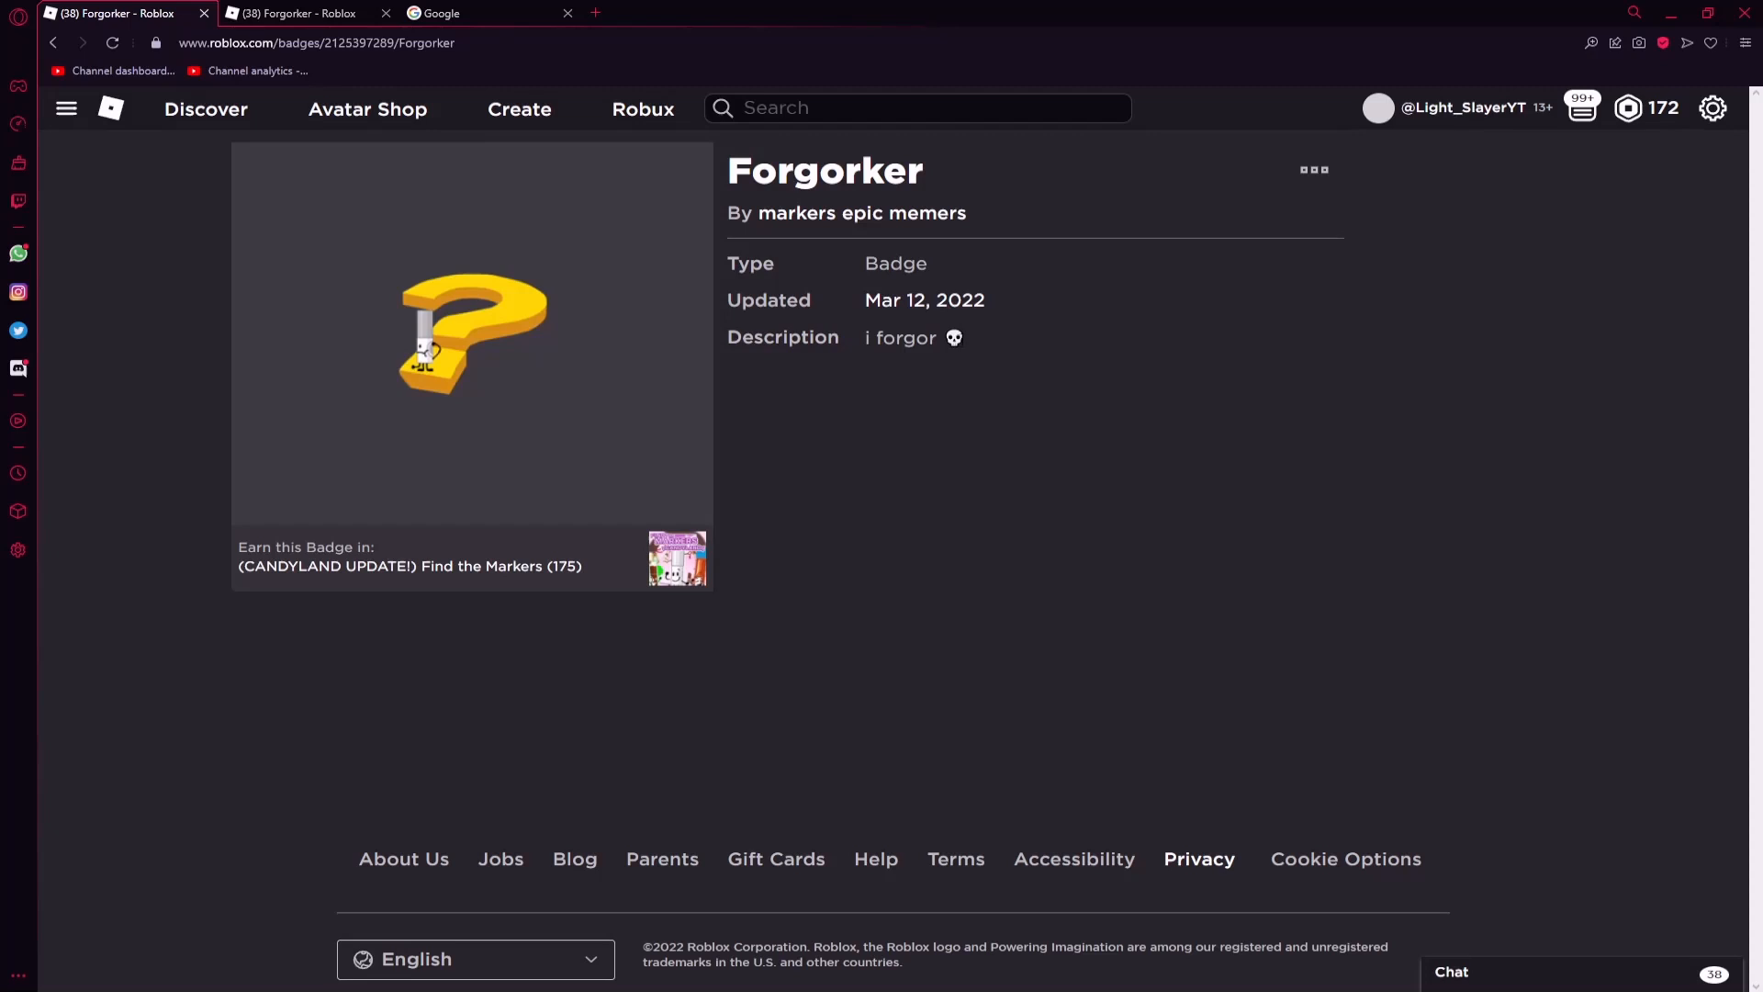
double_click(953, 338)
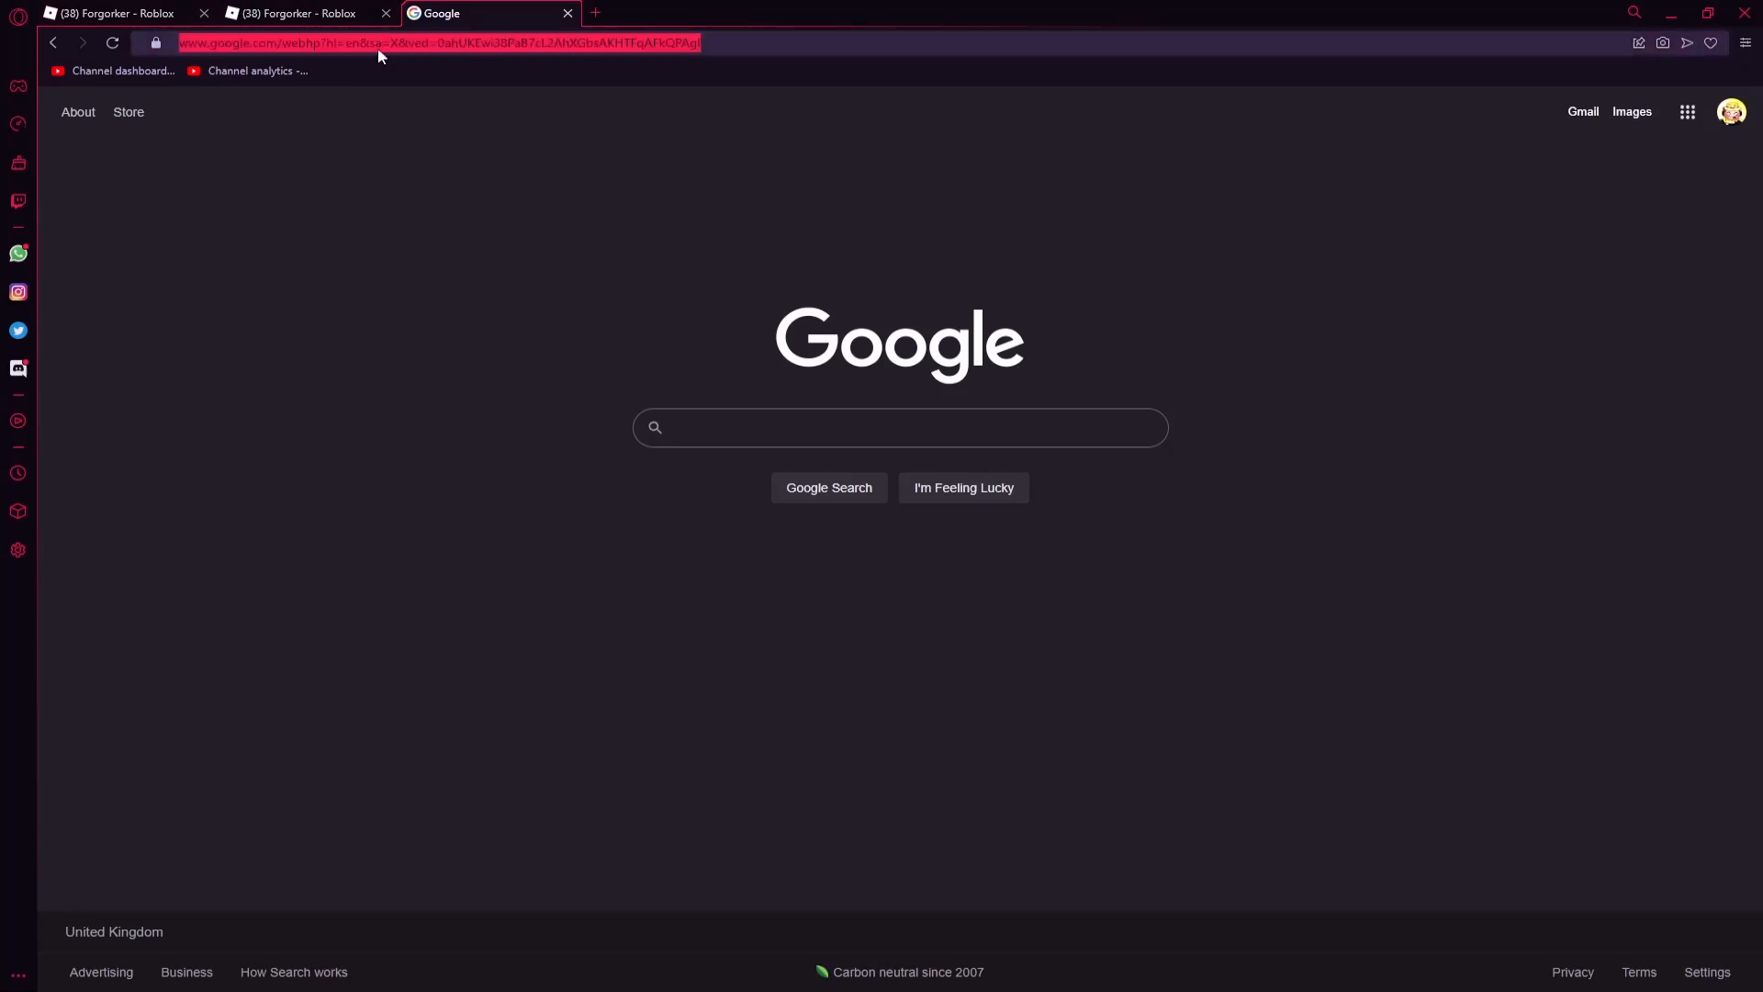
type("d")
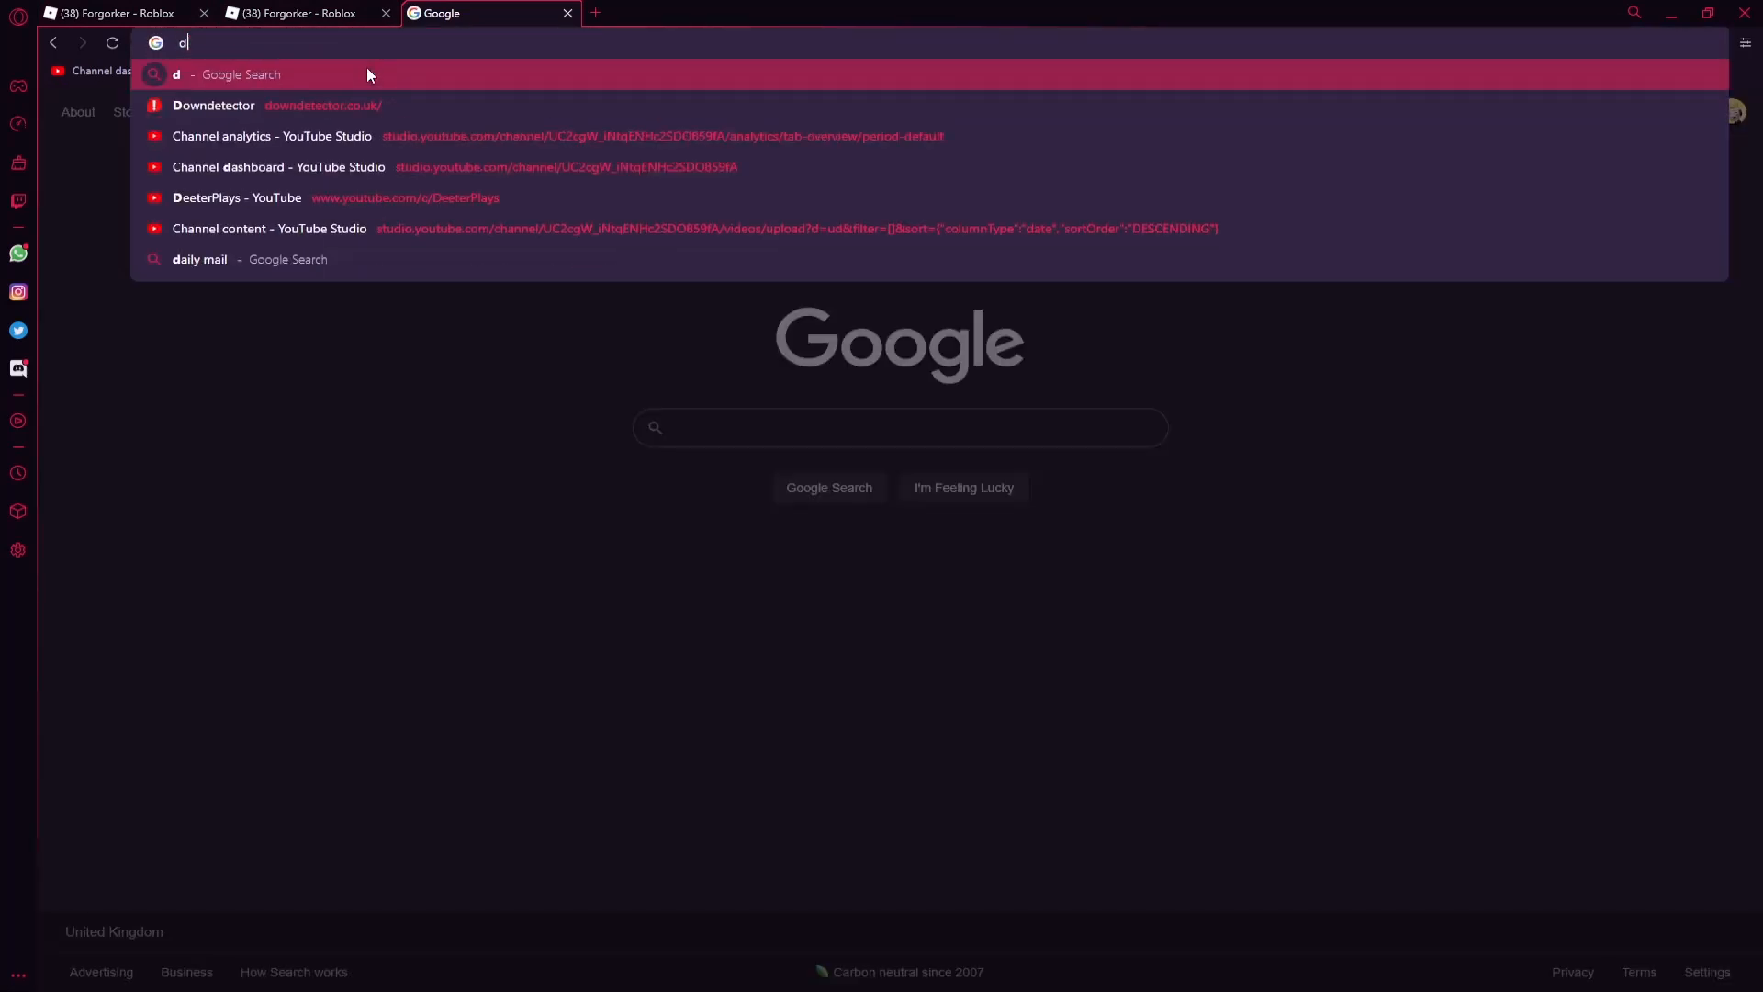